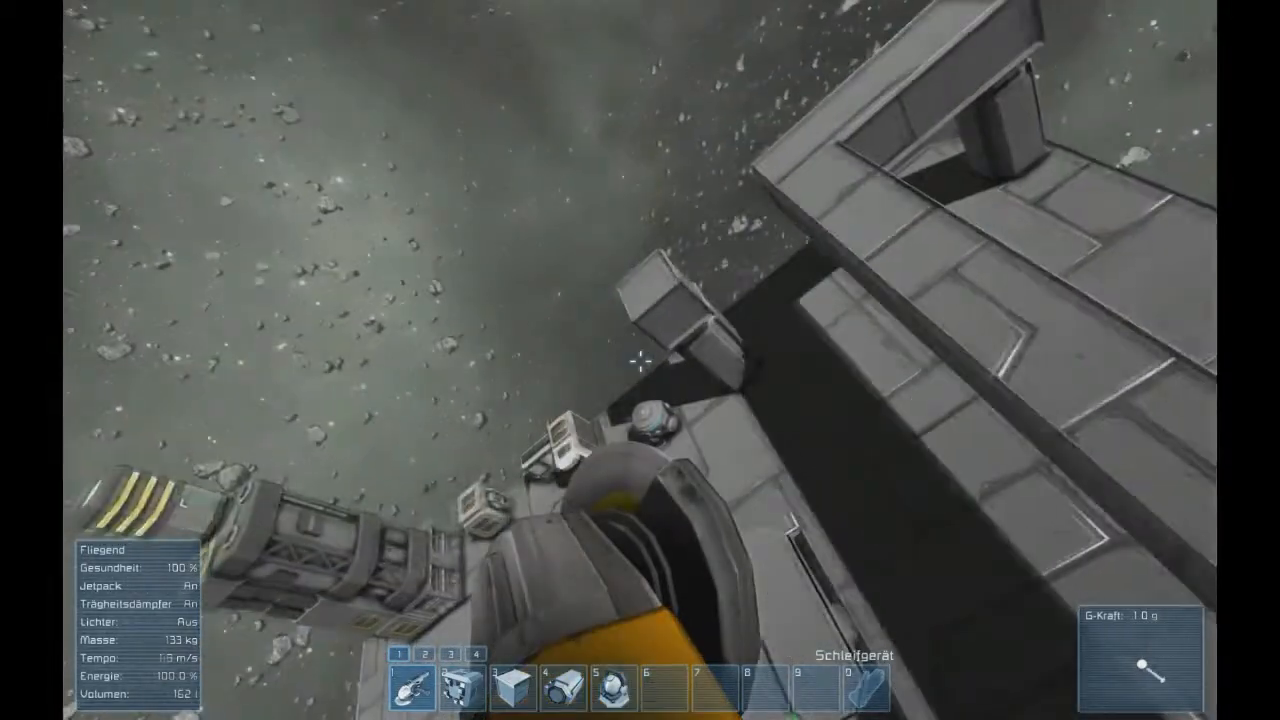
pyautogui.moveTo(640, 360)
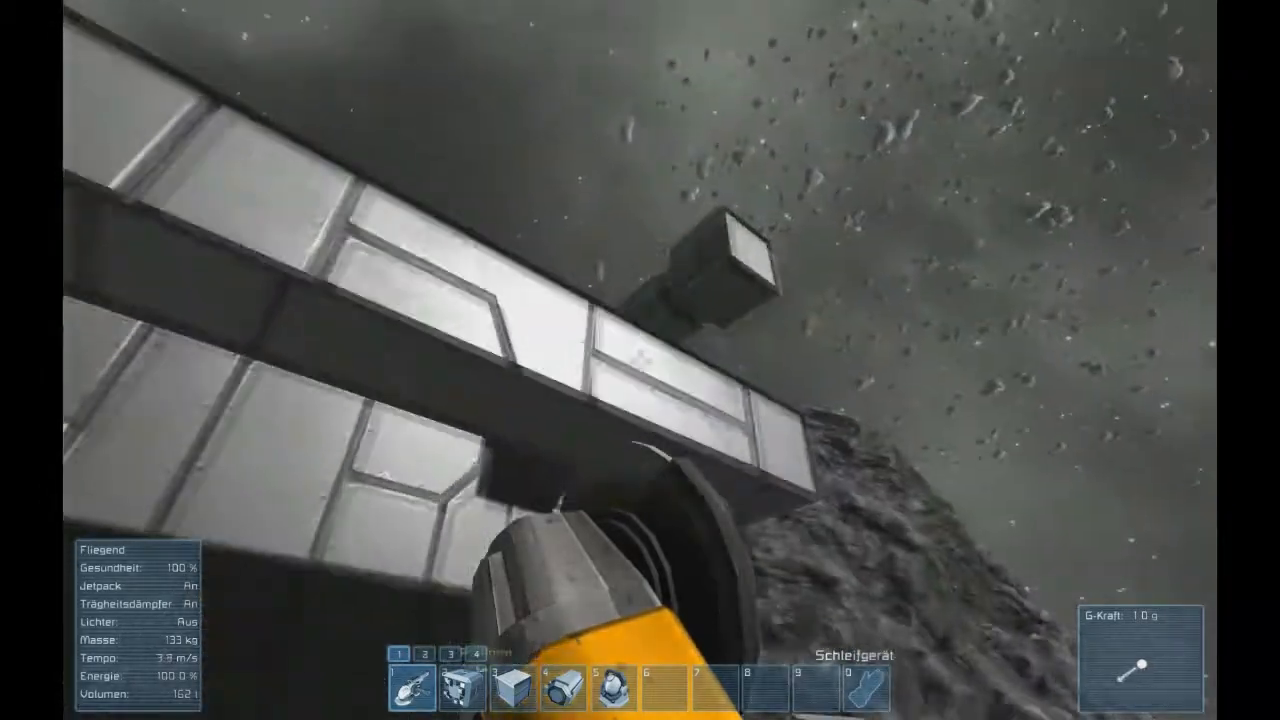
pyautogui.moveTo(640, 360)
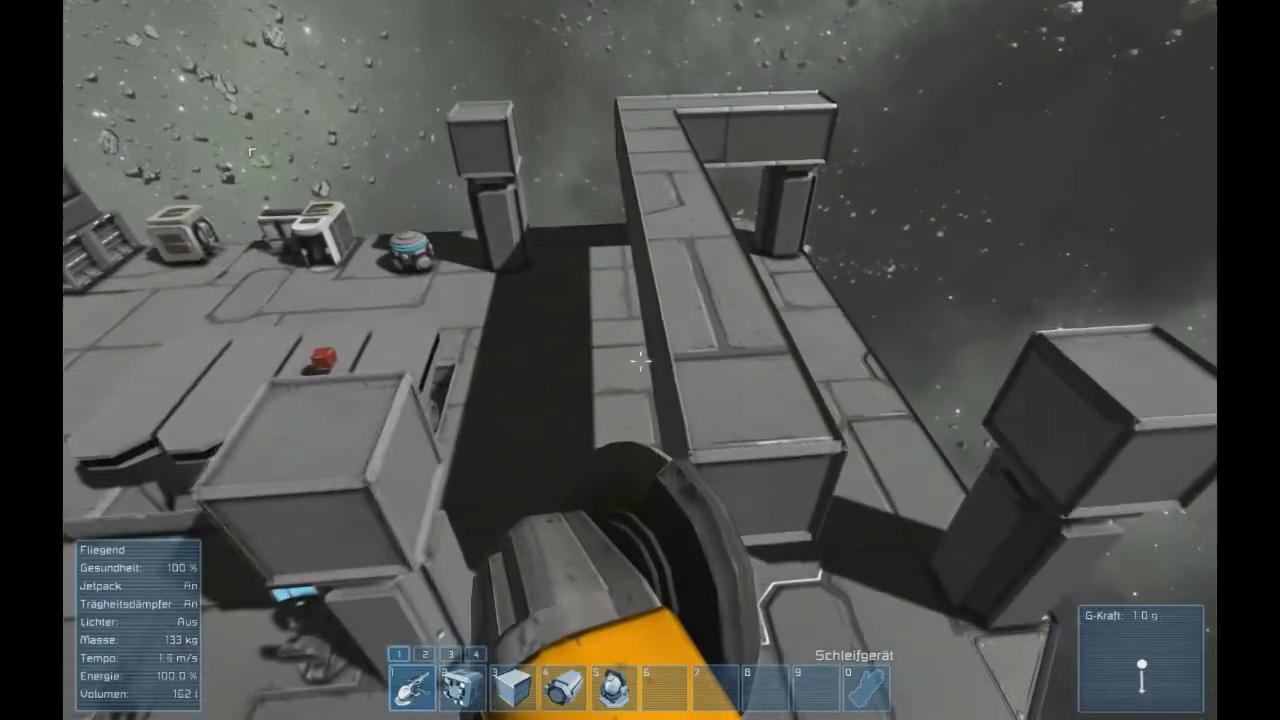
pyautogui.moveTo(644, 362)
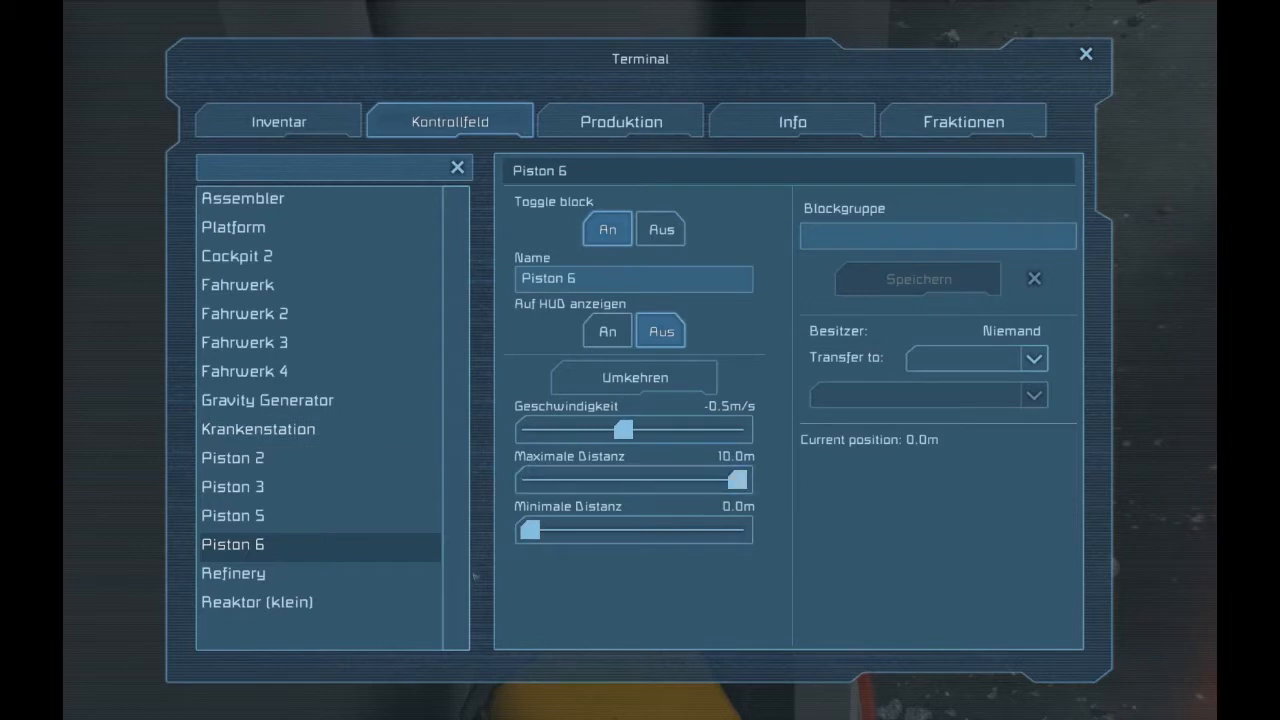
pyautogui.moveTo(232, 456)
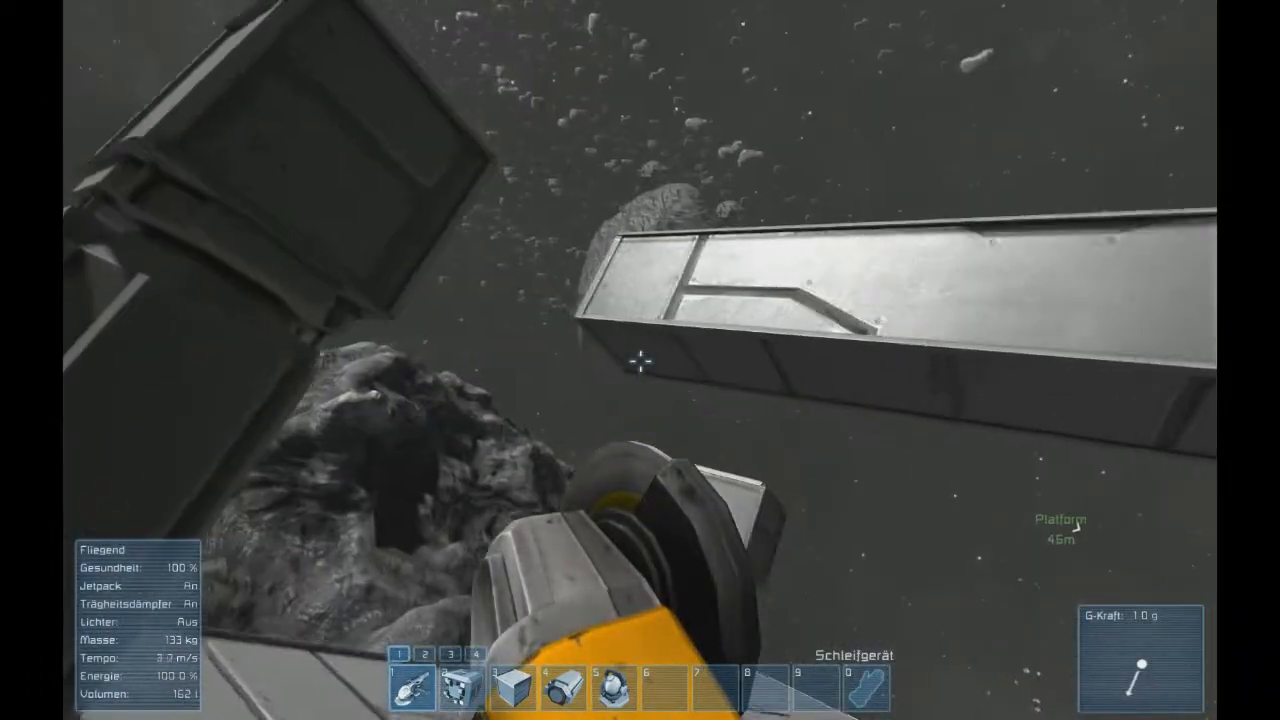
pyautogui.moveTo(640, 360)
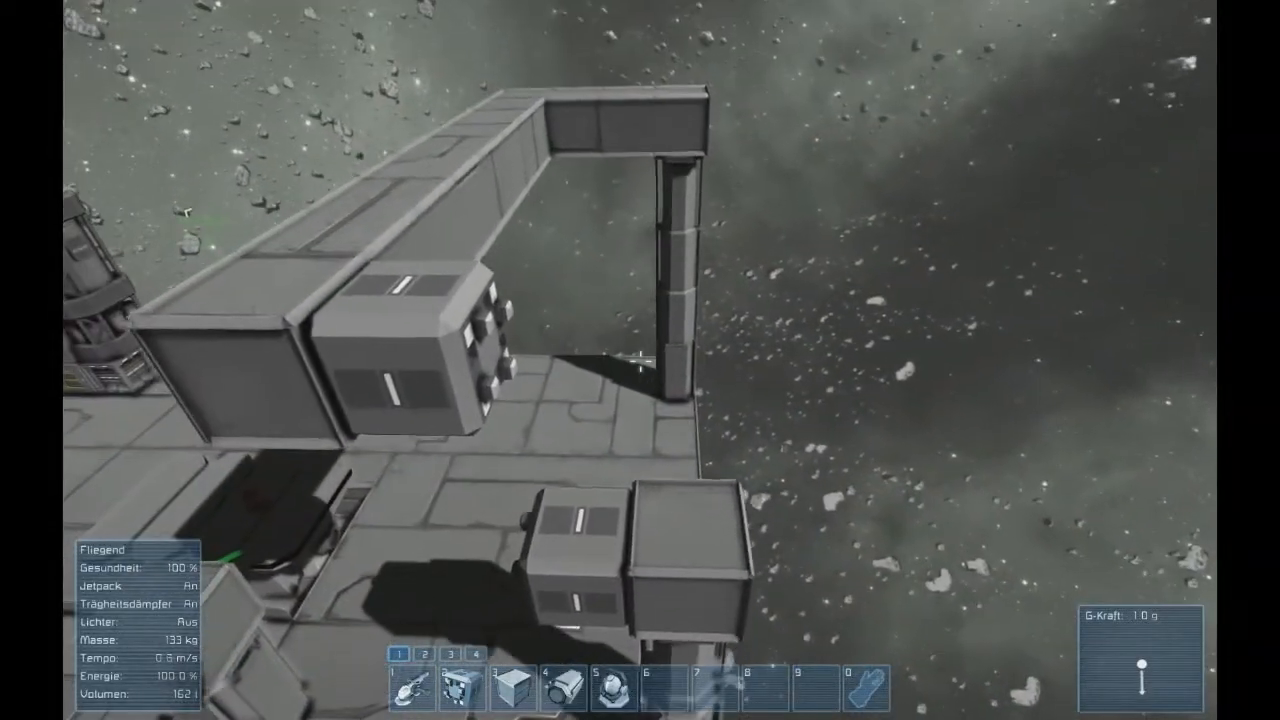
pyautogui.moveTo(640, 360)
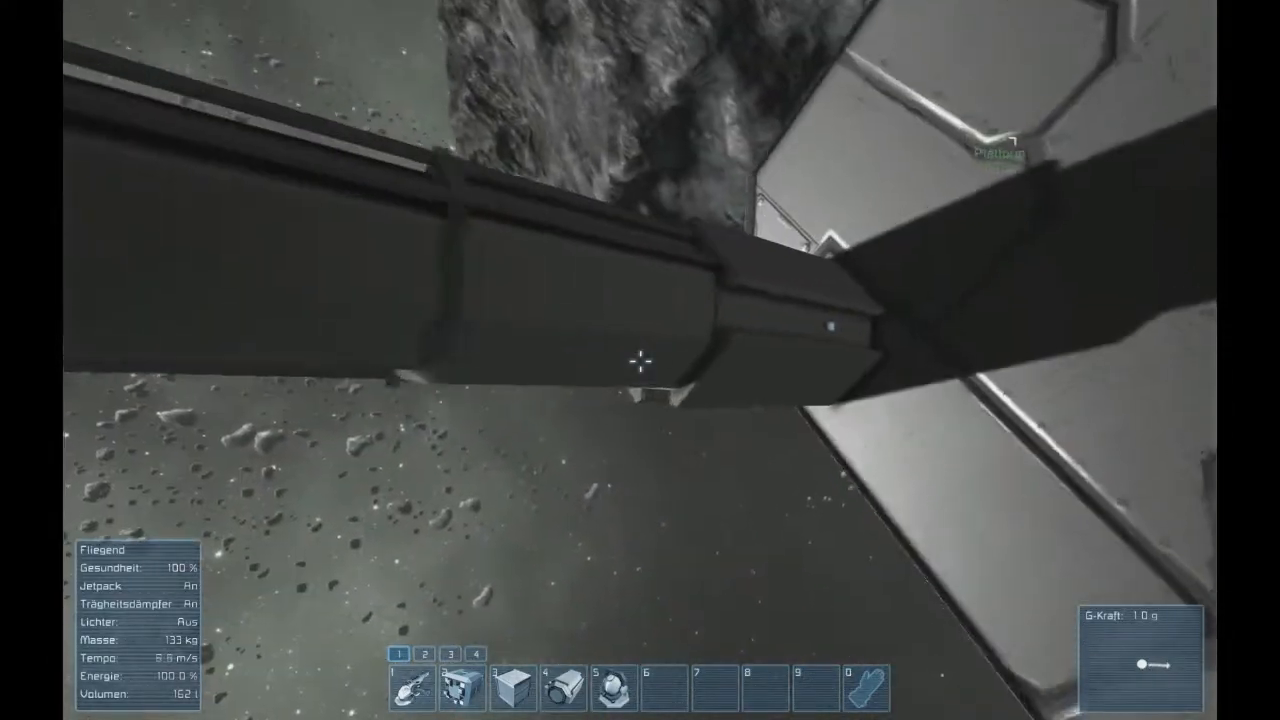
pyautogui.moveTo(640, 360)
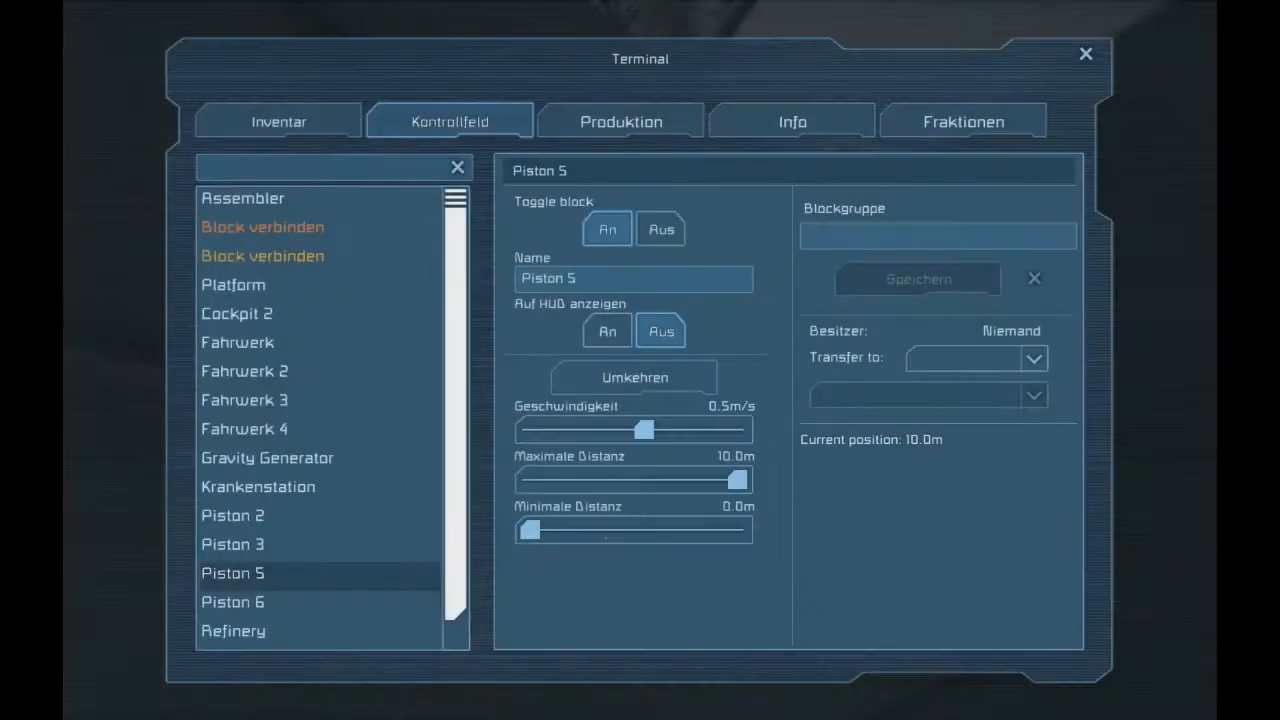
pyautogui.press('escape')
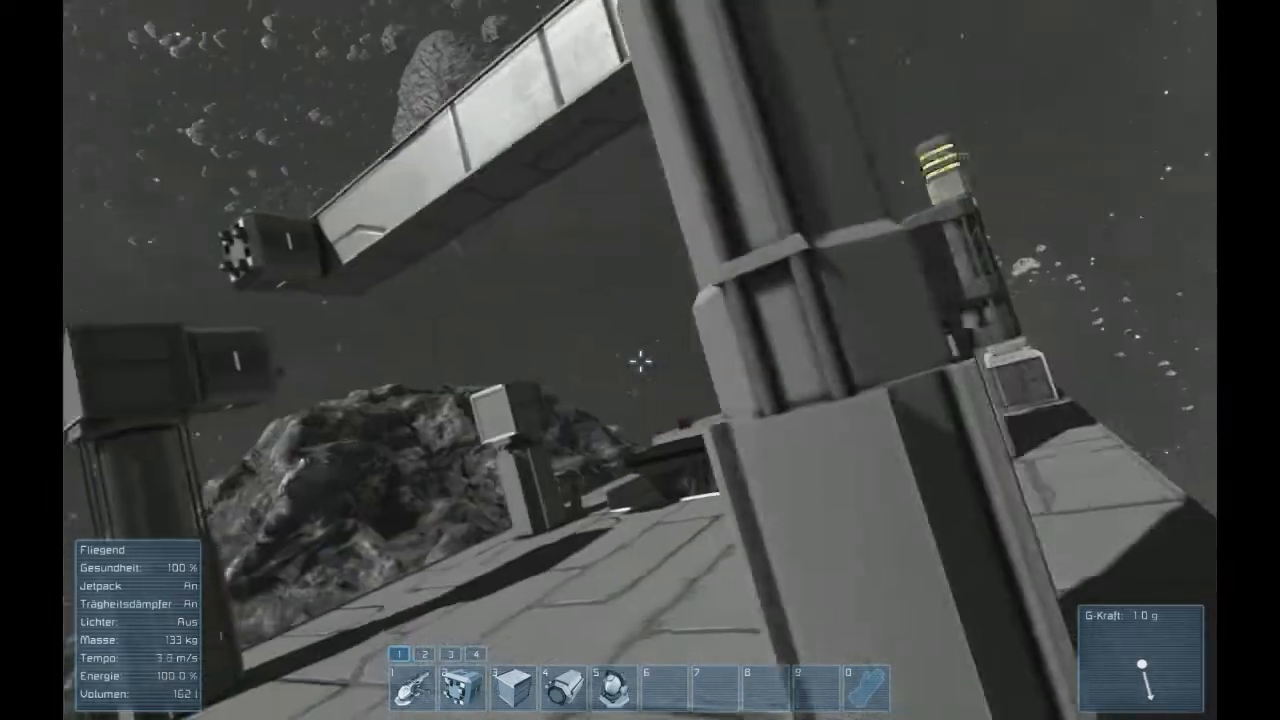
pyautogui.moveTo(640, 360)
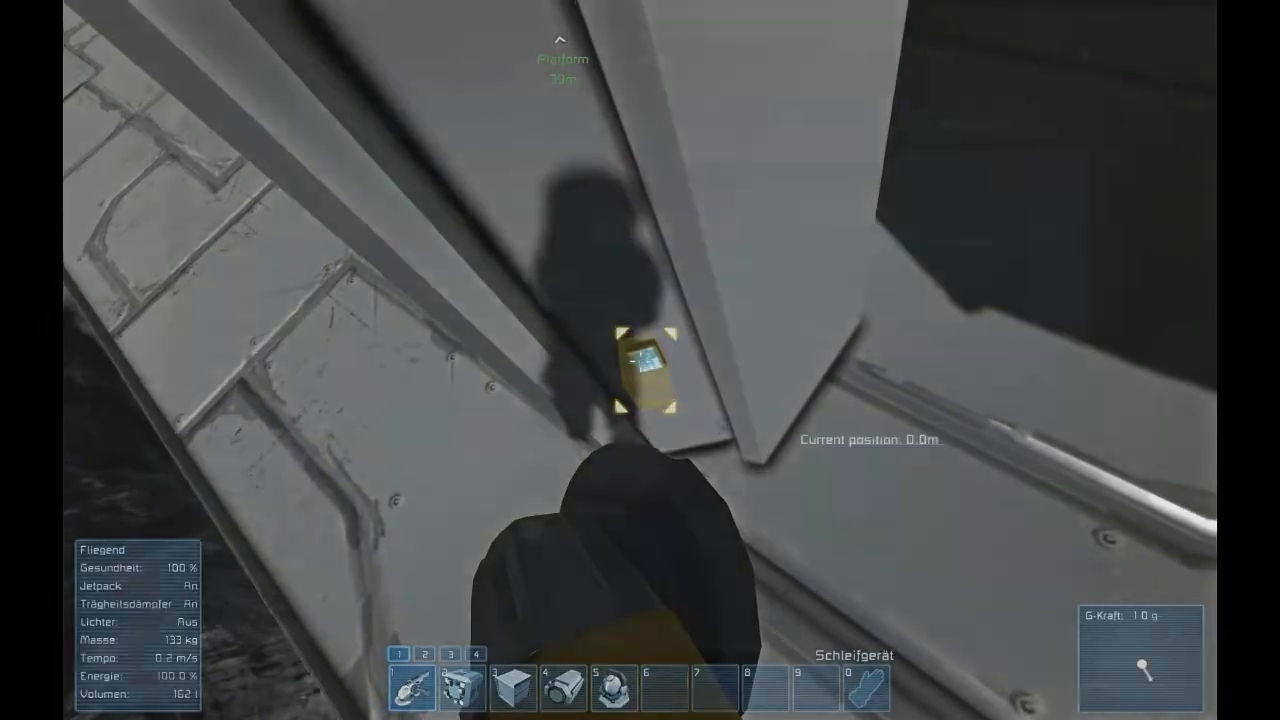
pyautogui.moveTo(640, 360)
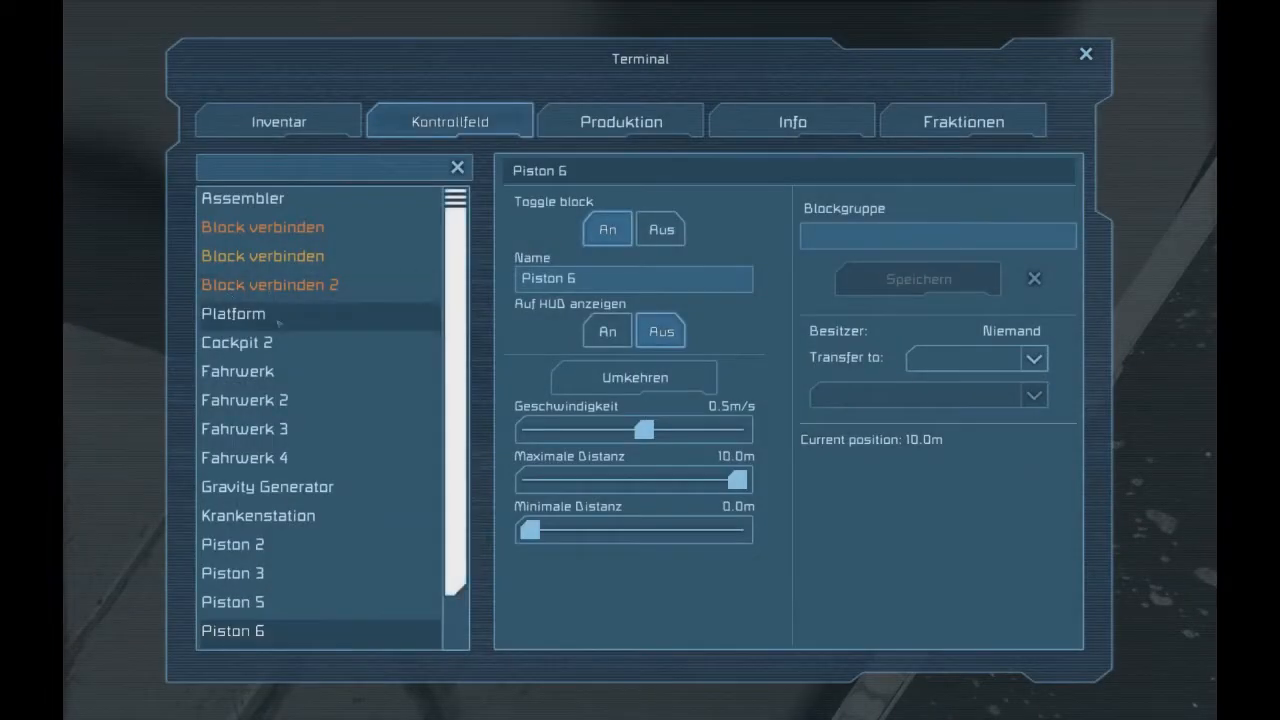
# Step: Name the selected pistons' new block group 'Pistons' in the Blockgruppe field
pyautogui.scroll(-3)
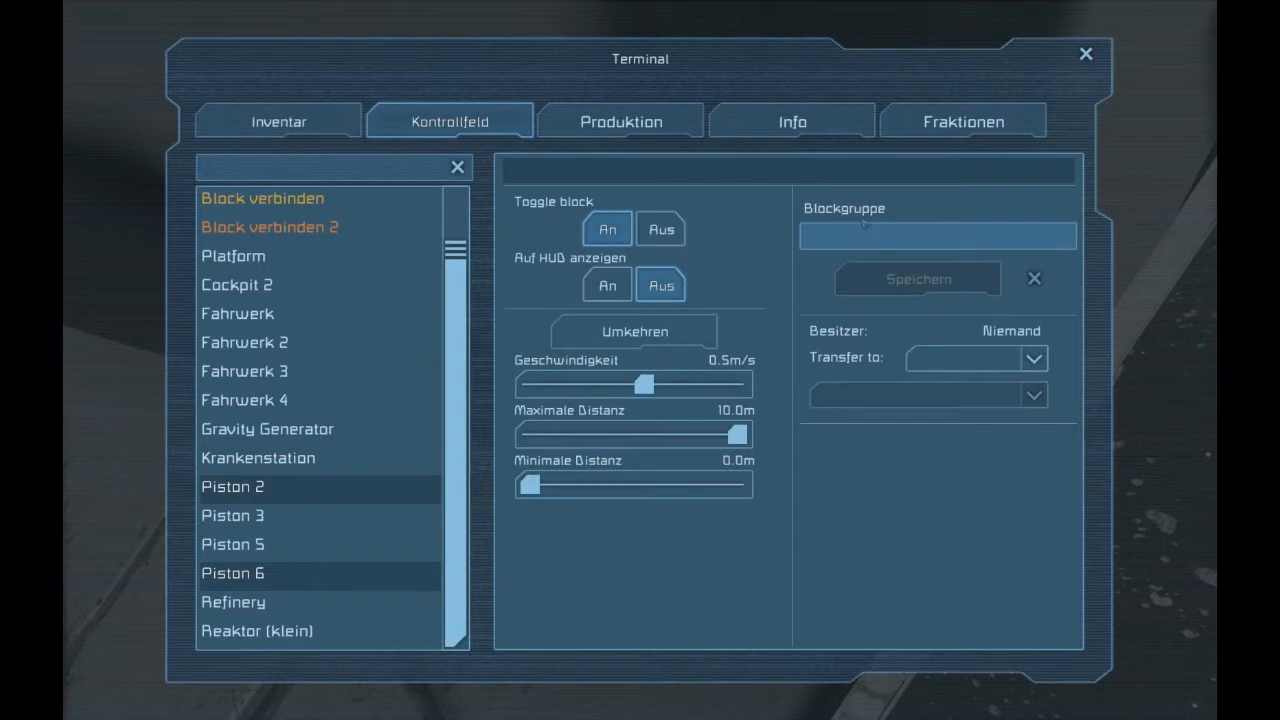
pyautogui.write('Pistons')
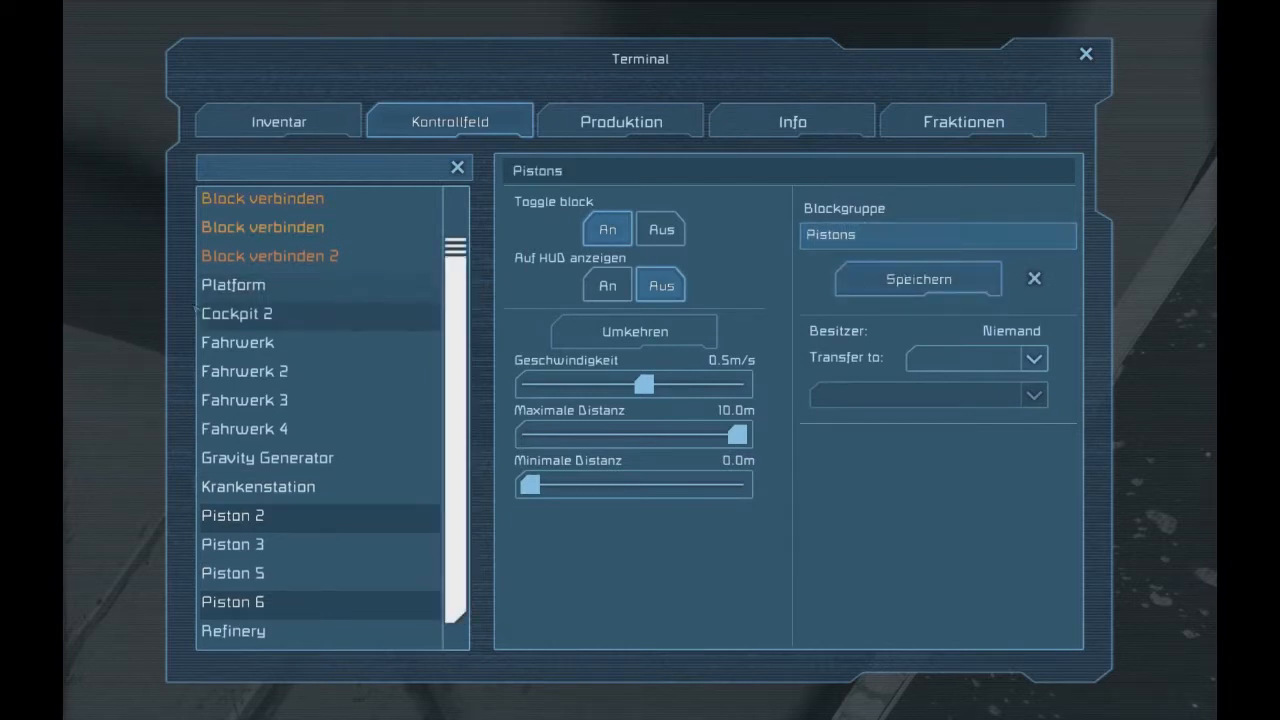
pyautogui.scroll(3)
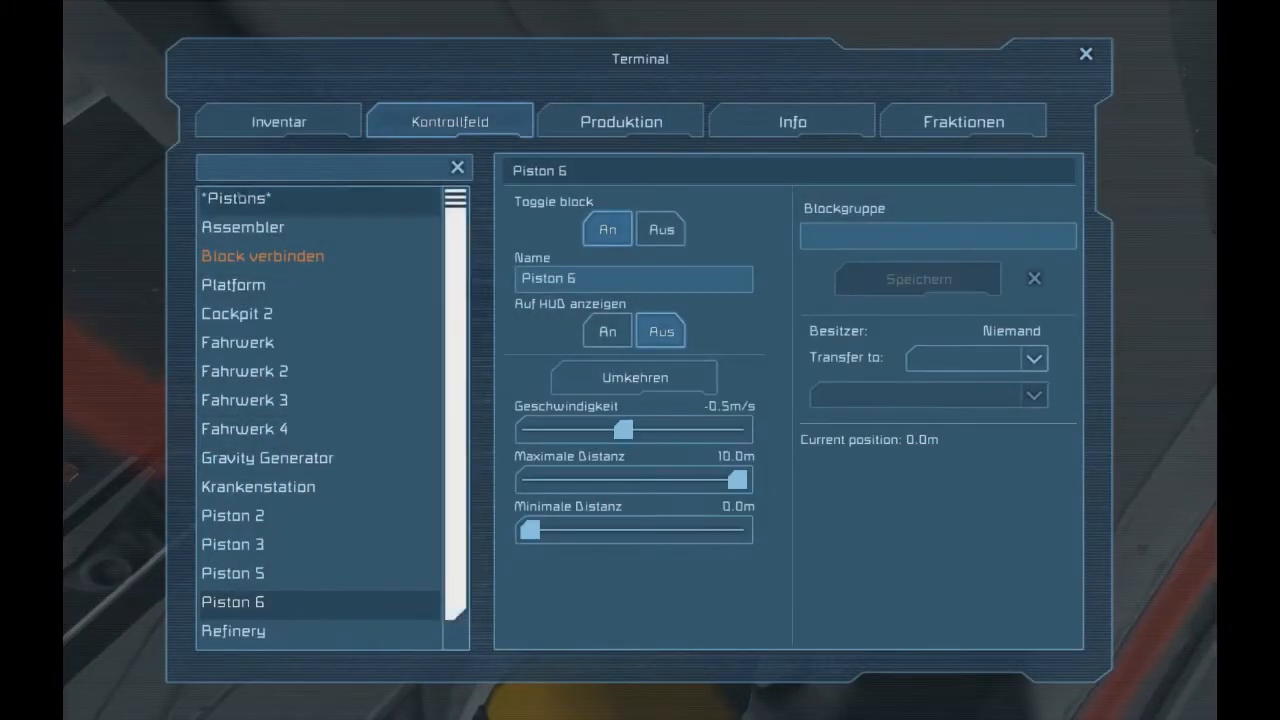
# Step: Fly to the wall-mounted control panel and access the platform grid's terminal
pyautogui.click(1084, 54)
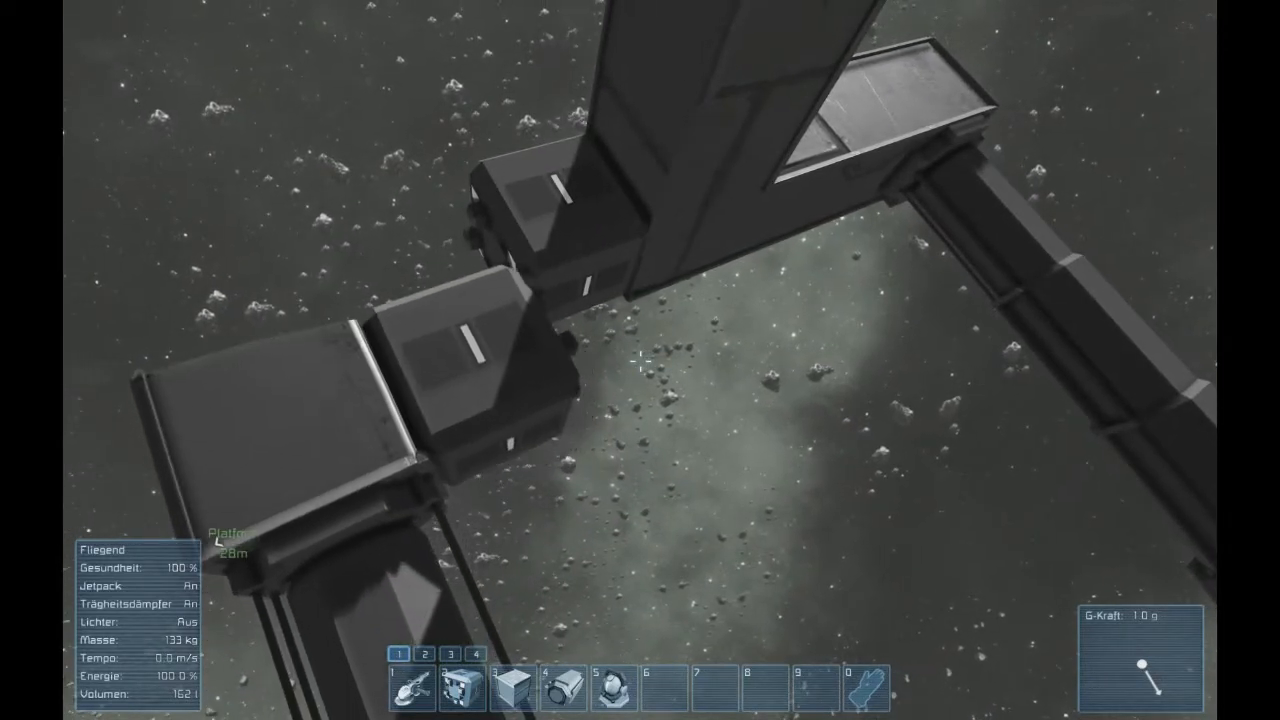
pyautogui.moveTo(640, 360)
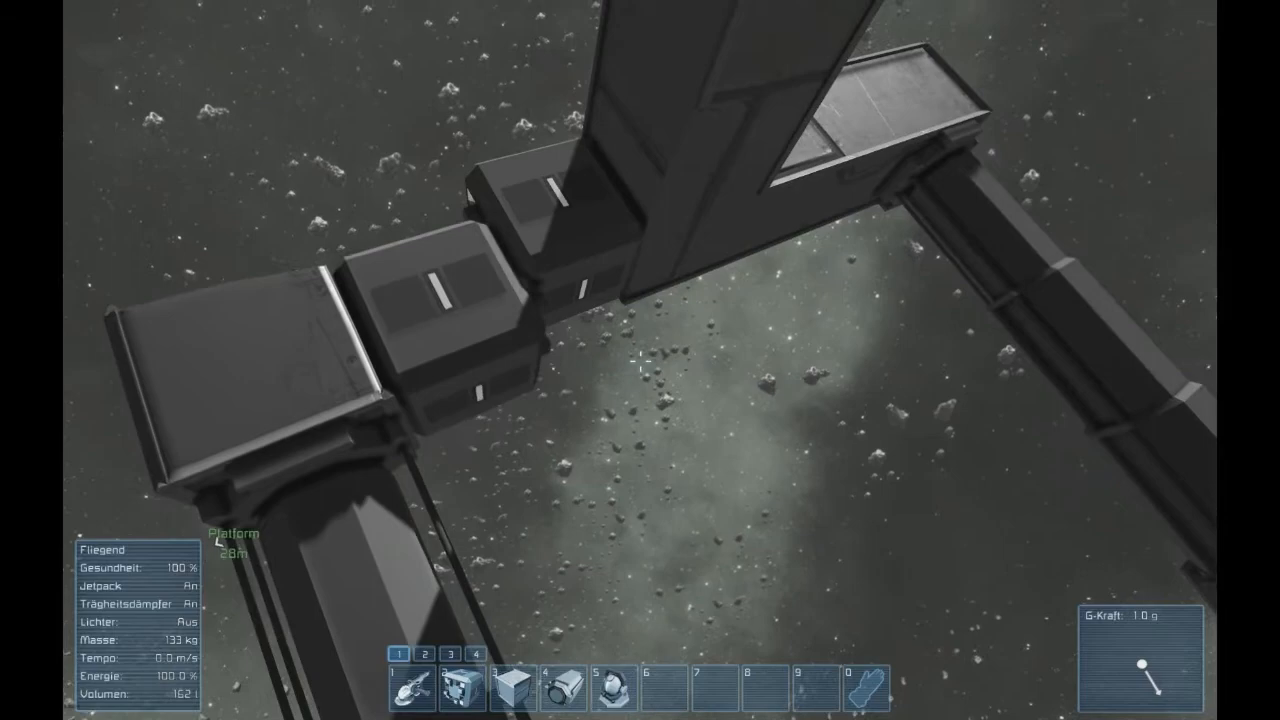
pyautogui.moveTo(640, 360)
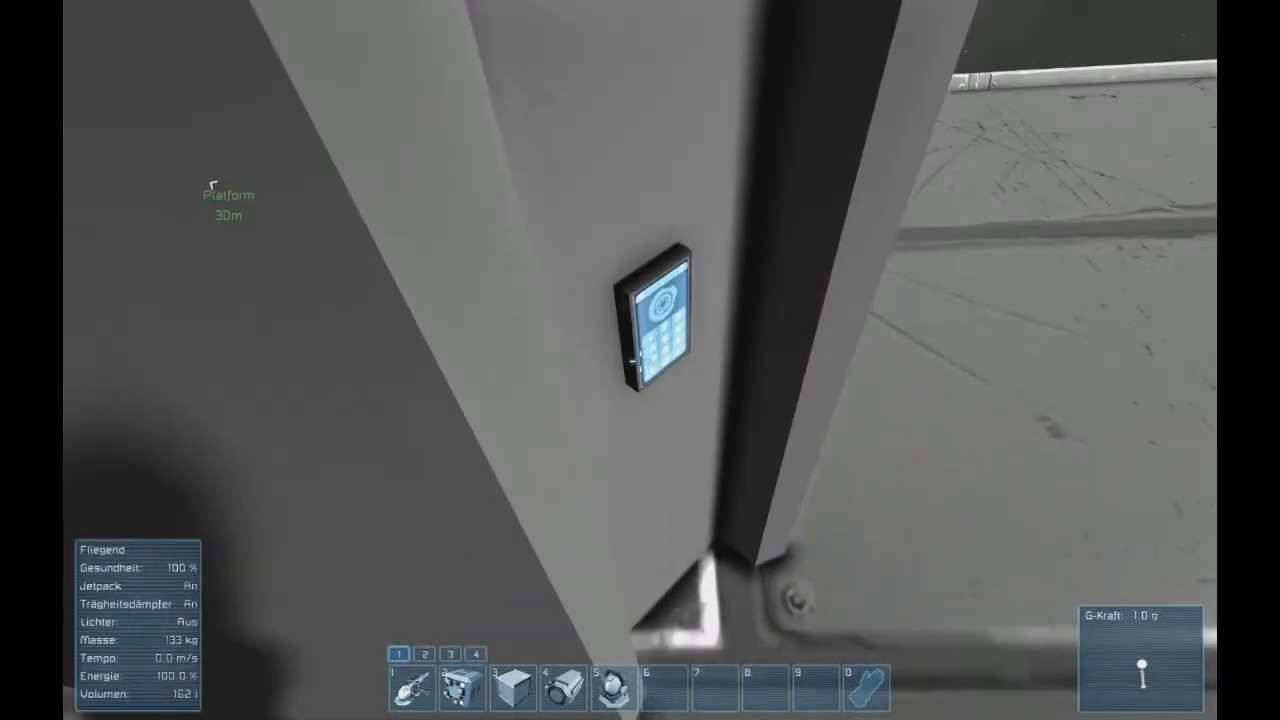
pyautogui.click(656, 320)
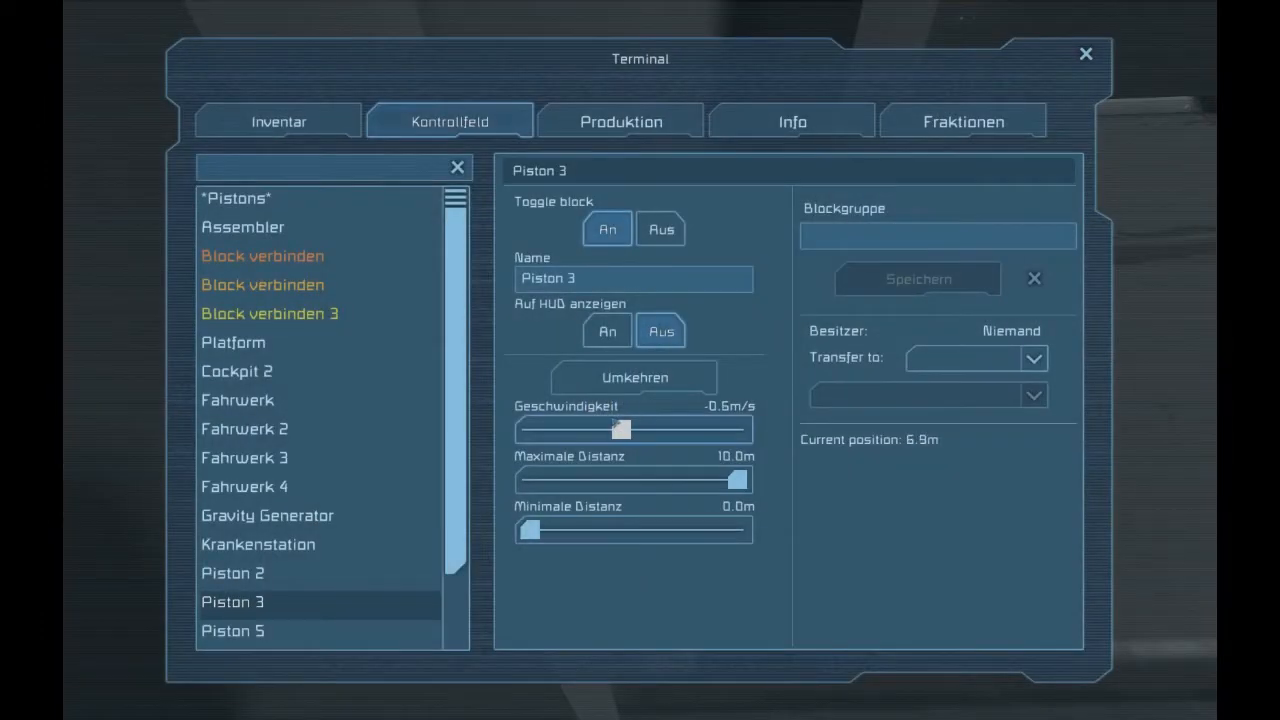
# Step: Nudge Piston 3's velocity slider so it retracts at about -0.6 m/s
pyautogui.moveTo(620, 428); pyautogui.dragTo(640, 428)
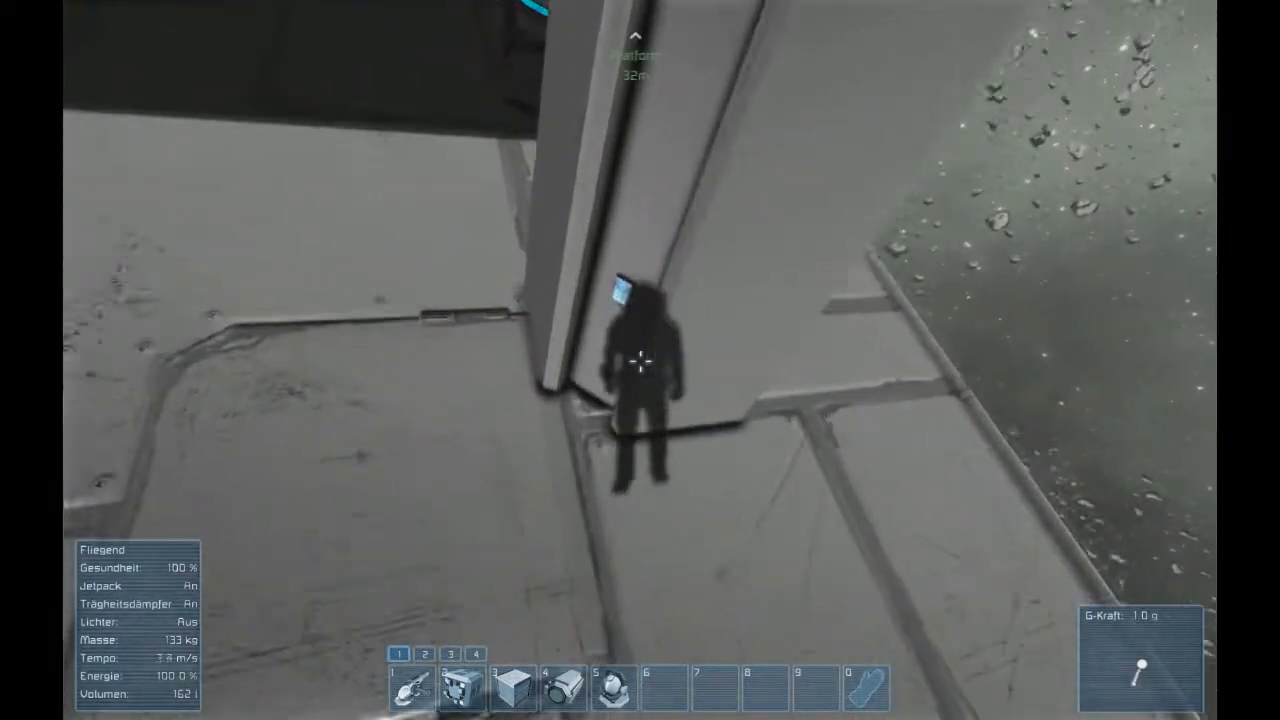
pyautogui.moveTo(640, 360)
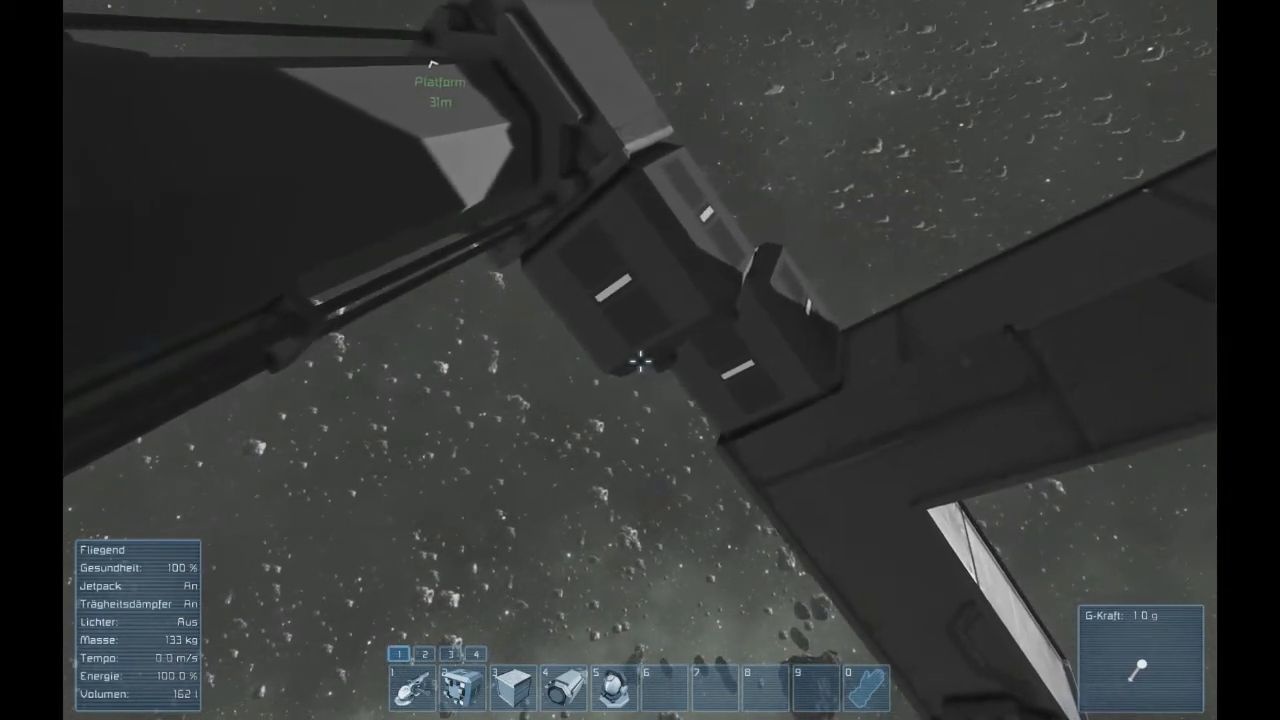
pyautogui.moveTo(640, 360)
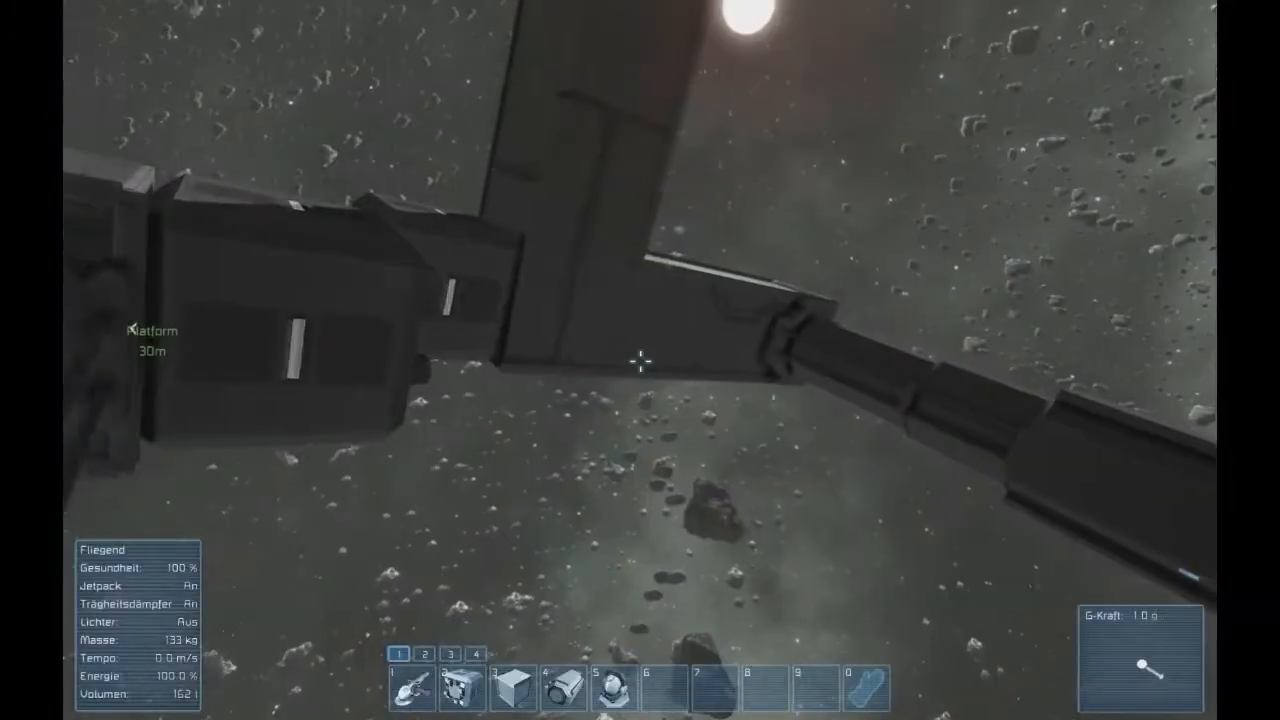
pyautogui.moveTo(640, 360)
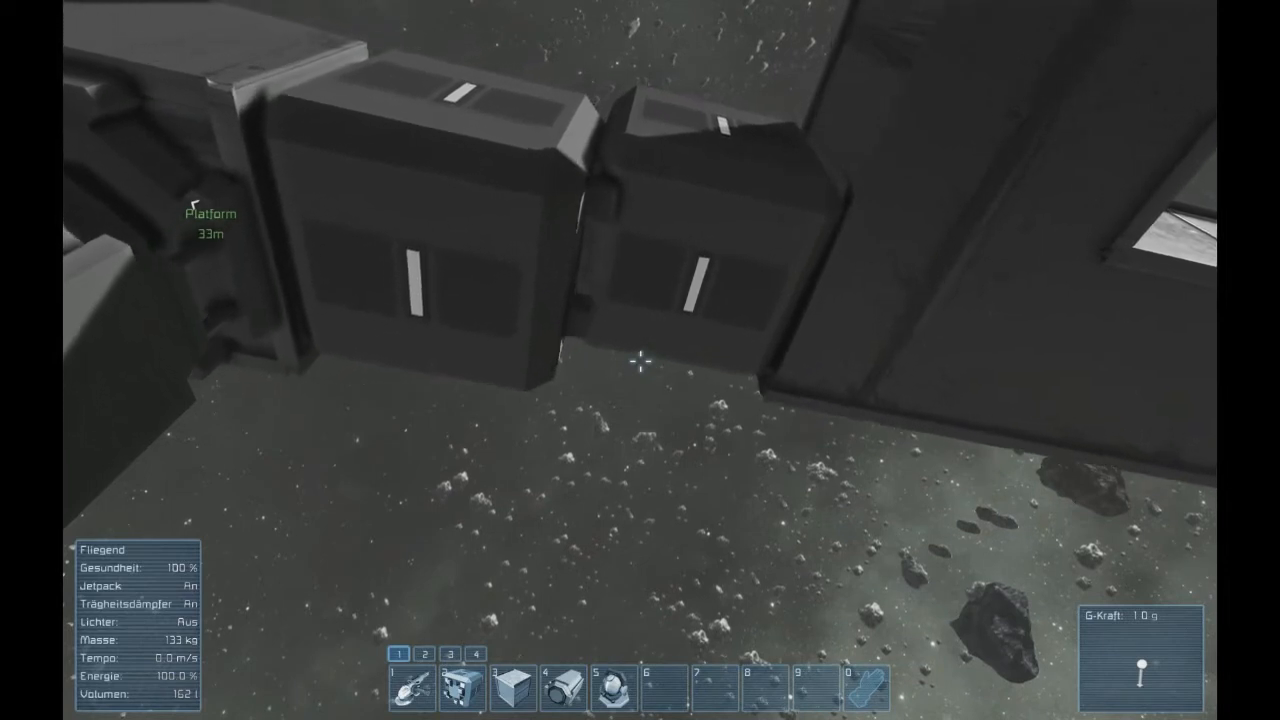
pyautogui.moveTo(640, 360)
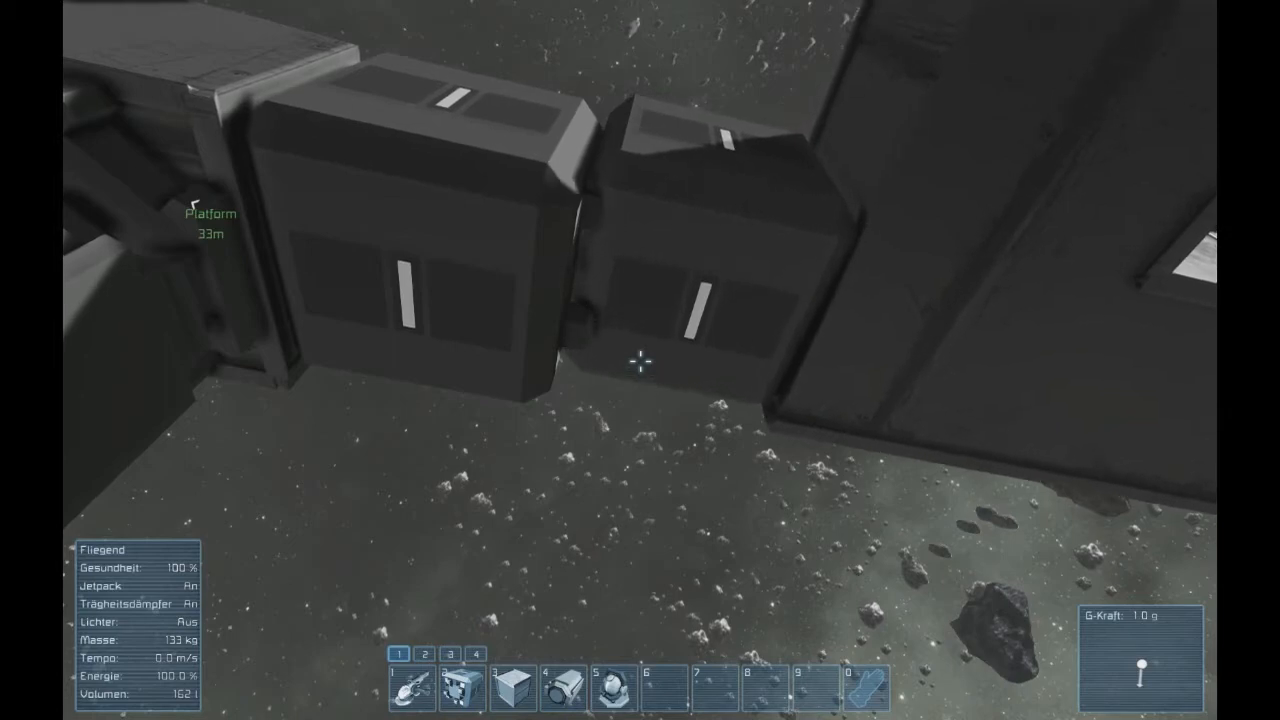
pyautogui.moveTo(640, 360)
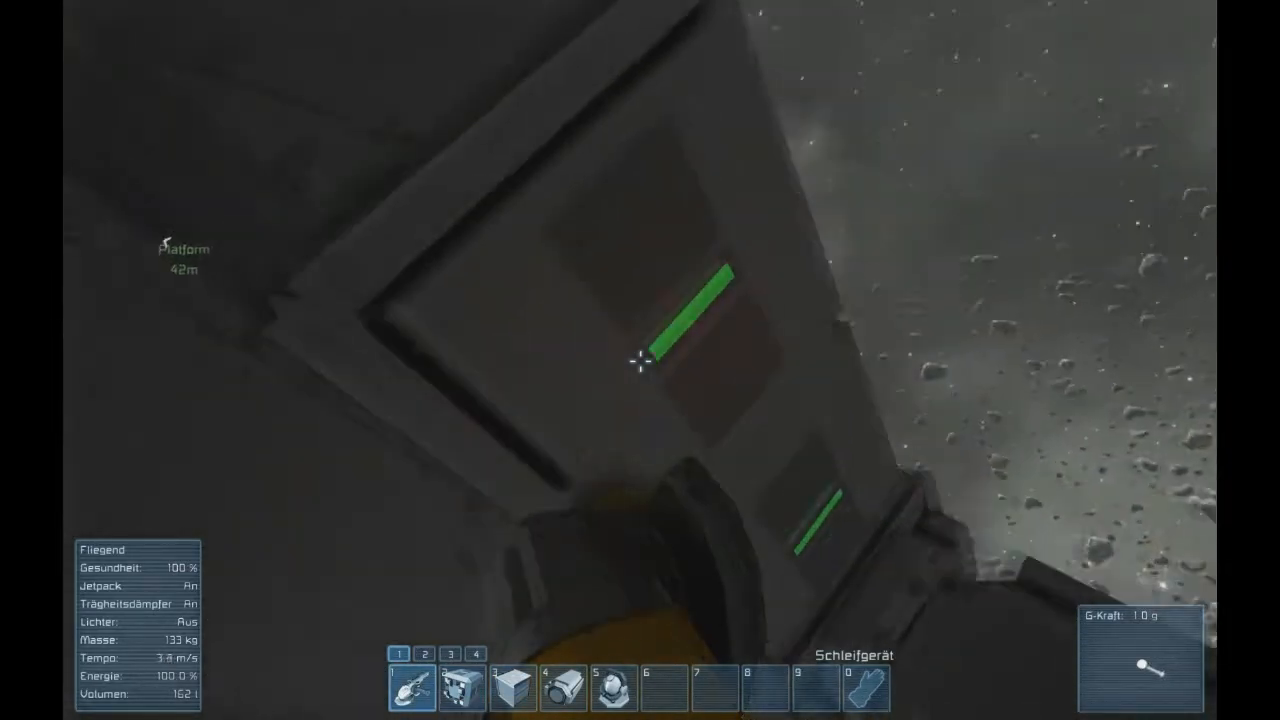
# Step: Grind away the block in front on the platform with the hand grinder
pyautogui.click(640, 360)
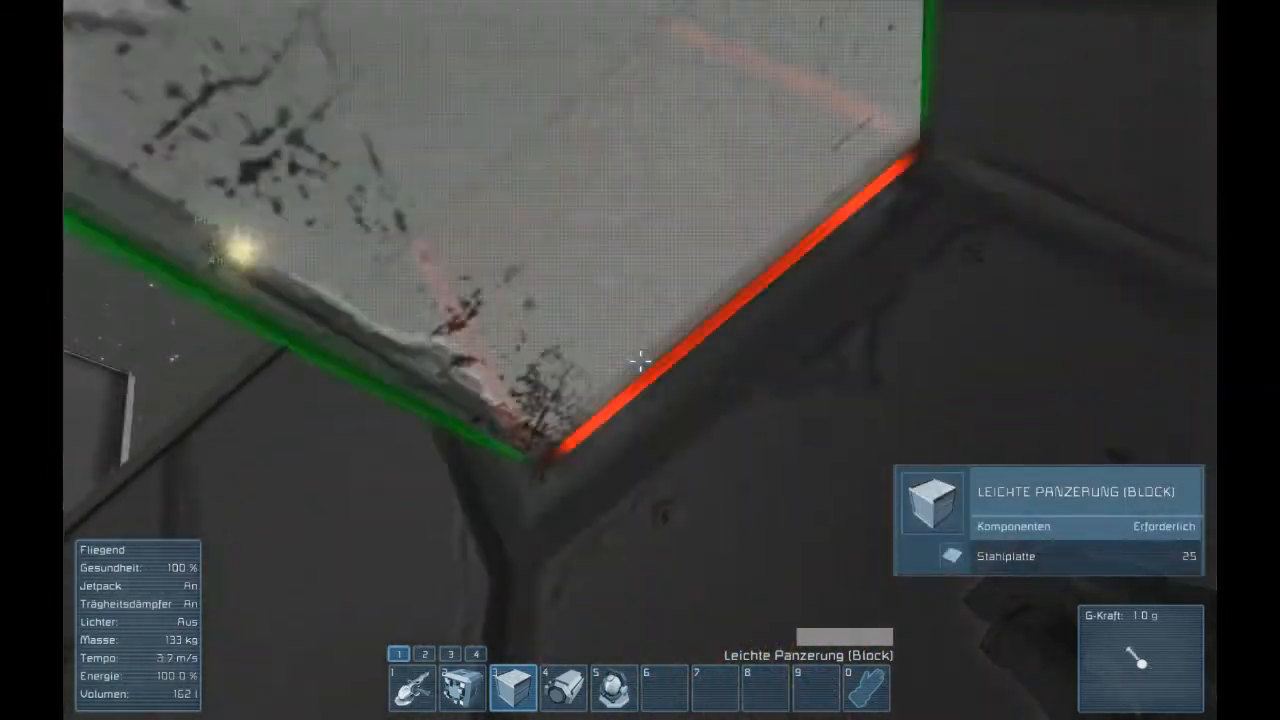
pyautogui.moveTo(640, 360)
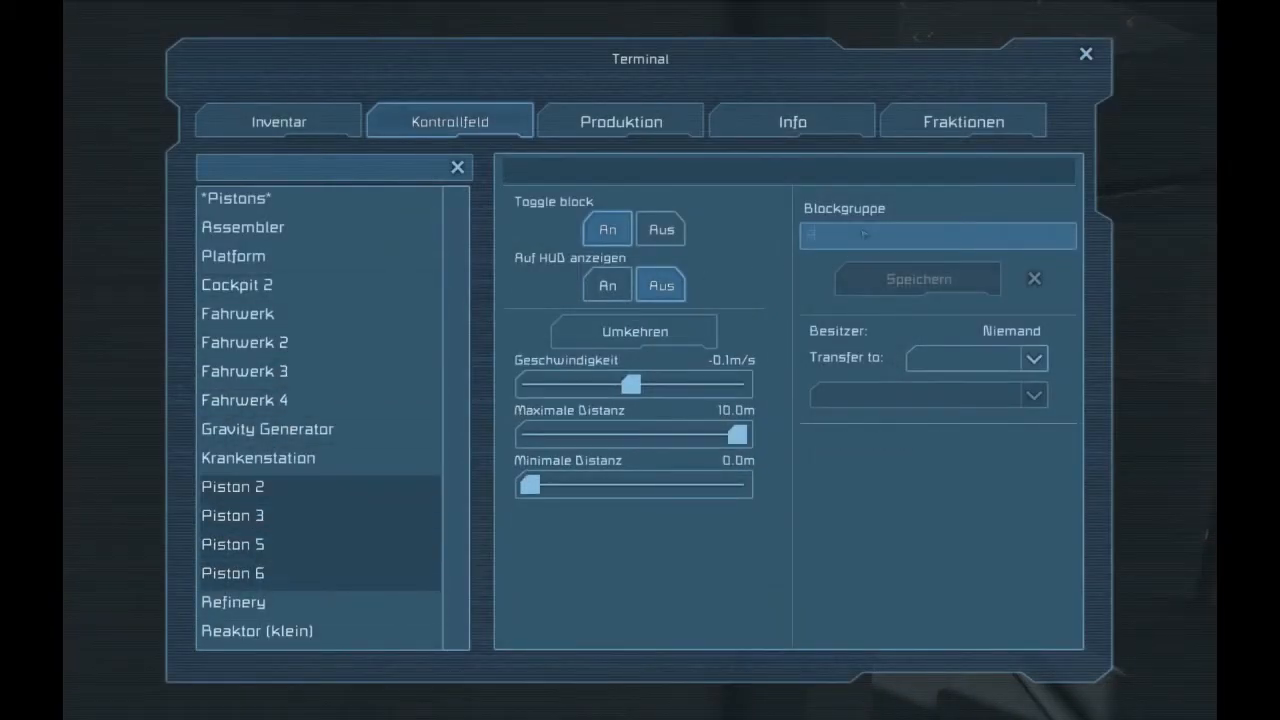
# Step: Save the selected pistons as a block group named 'Pistons_Platform'
pyautogui.write('Pistons')
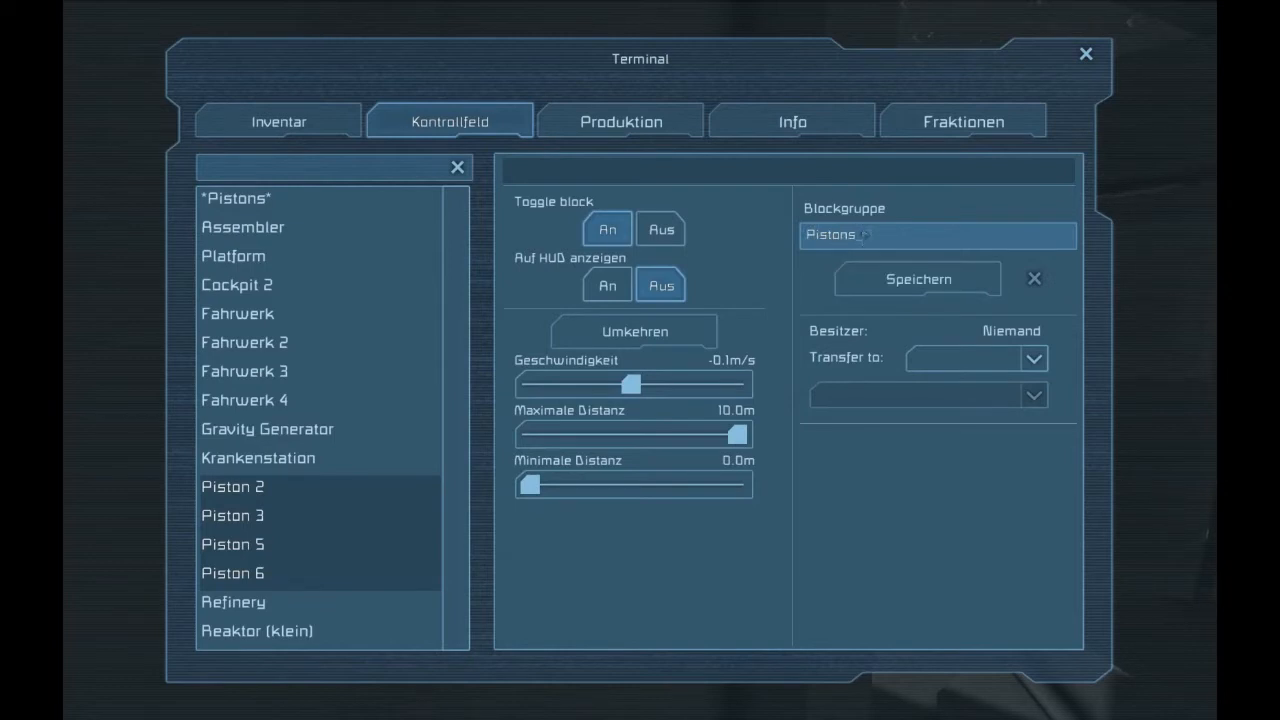
pyautogui.write('_Platform')
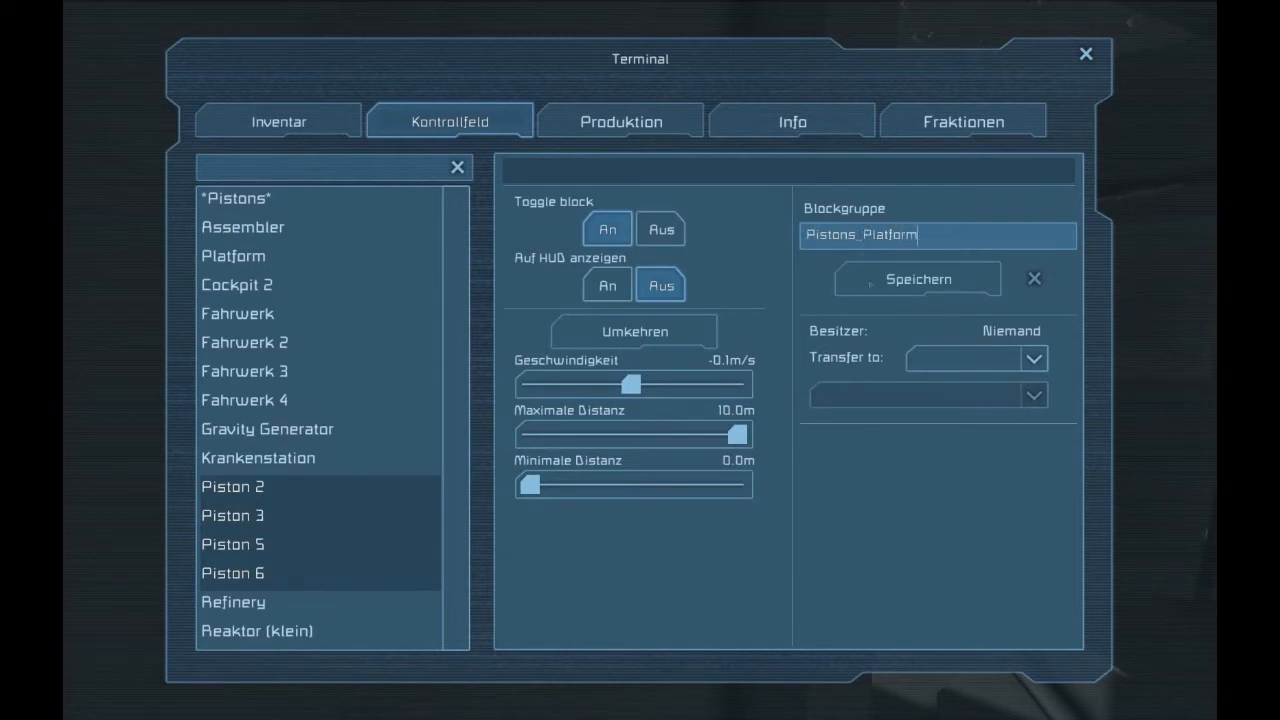
pyautogui.click(916, 278)
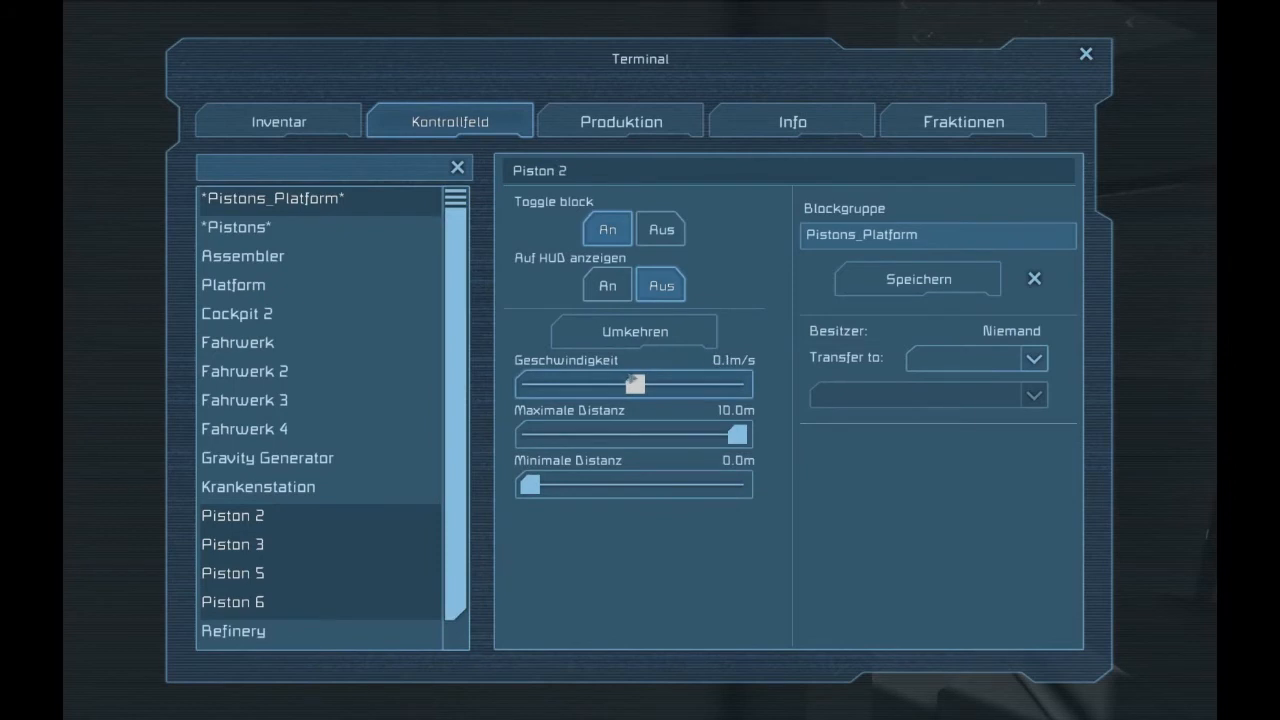
# Step: Set the group's velocity to 1.0 m/s and maximum distance just below 10 m (about 9.7 m)
pyautogui.moveTo(636, 384); pyautogui.dragTo(652, 384)
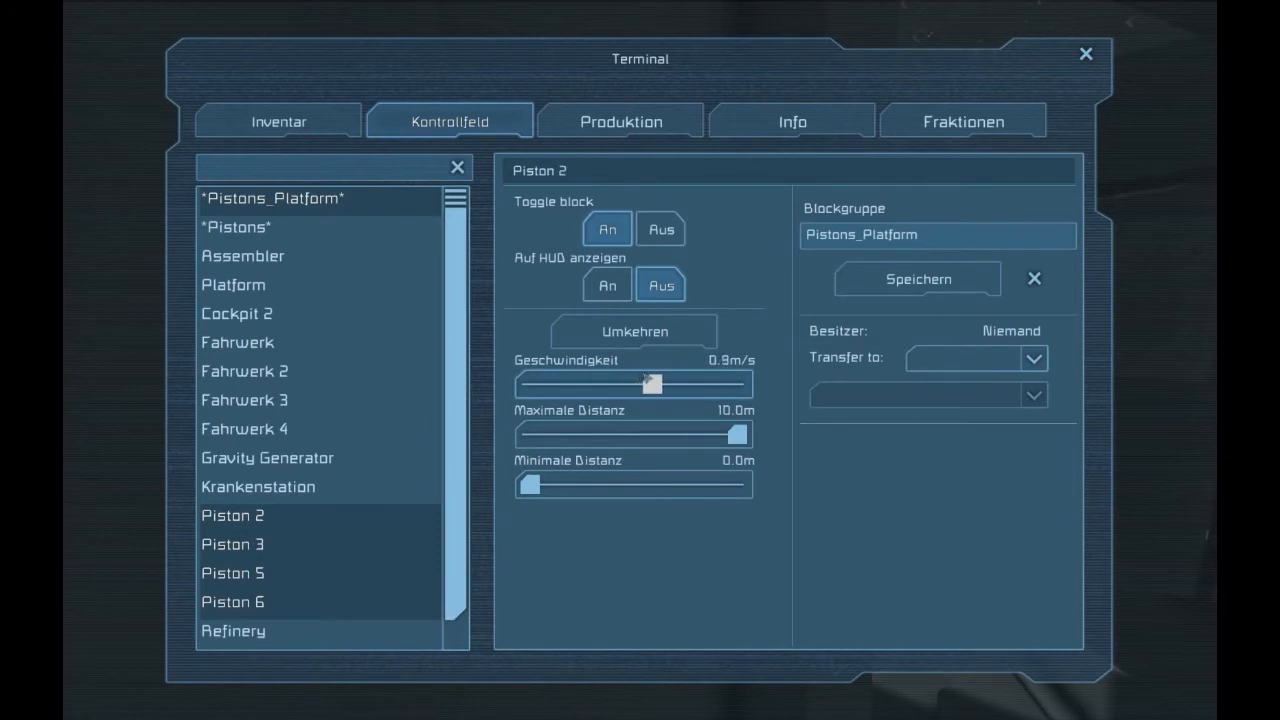
pyautogui.moveTo(648, 384); pyautogui.dragTo(656, 384)
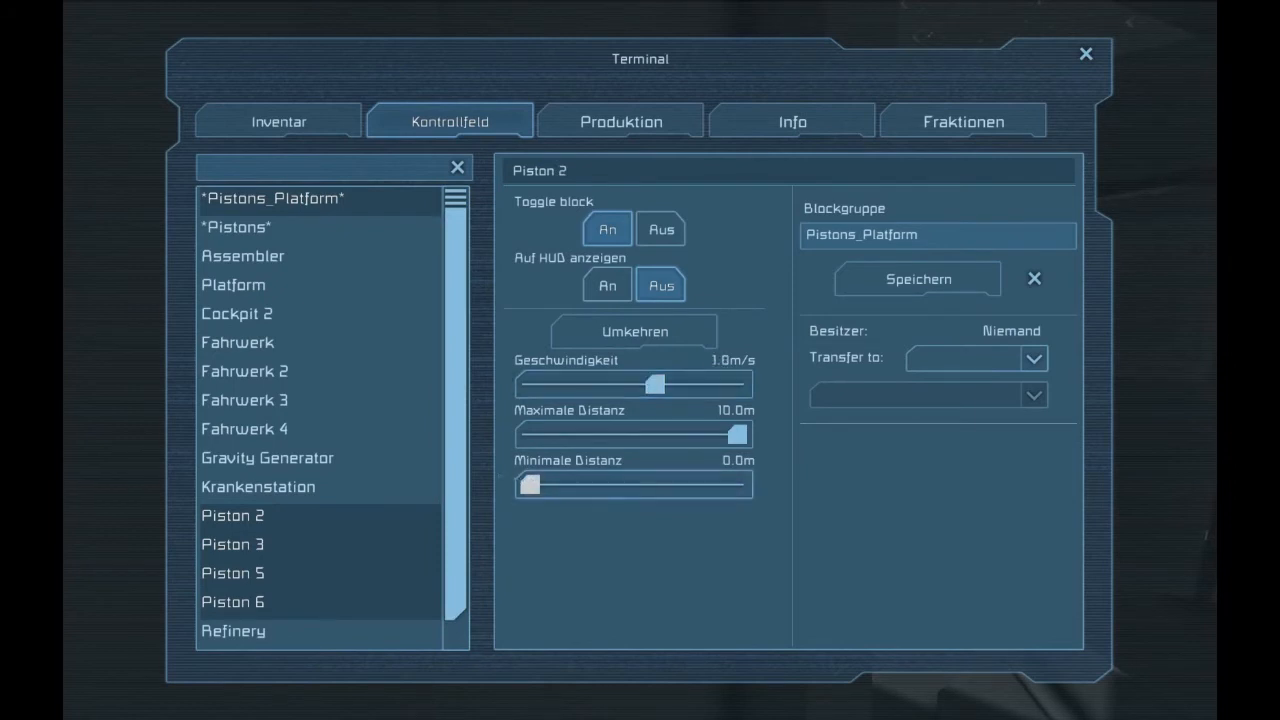
pyautogui.moveTo(738, 434); pyautogui.dragTo(728, 434)
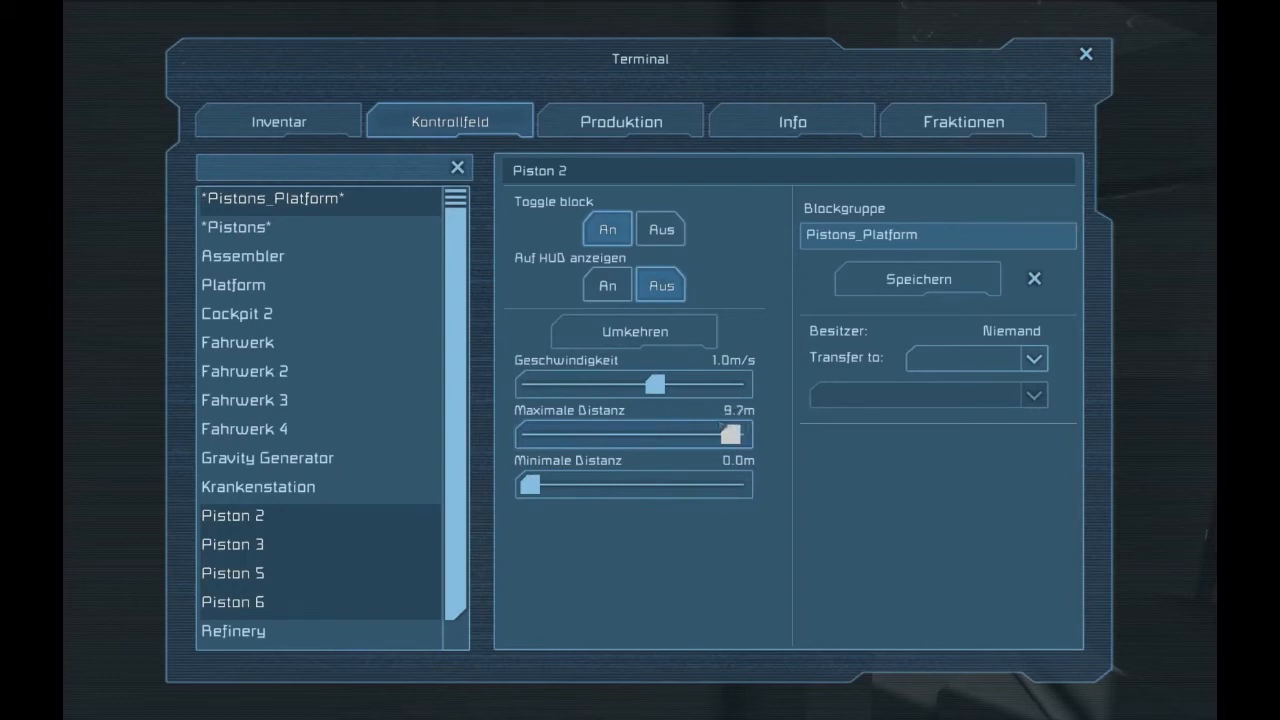
pyautogui.moveTo(732, 434); pyautogui.dragTo(730, 434)
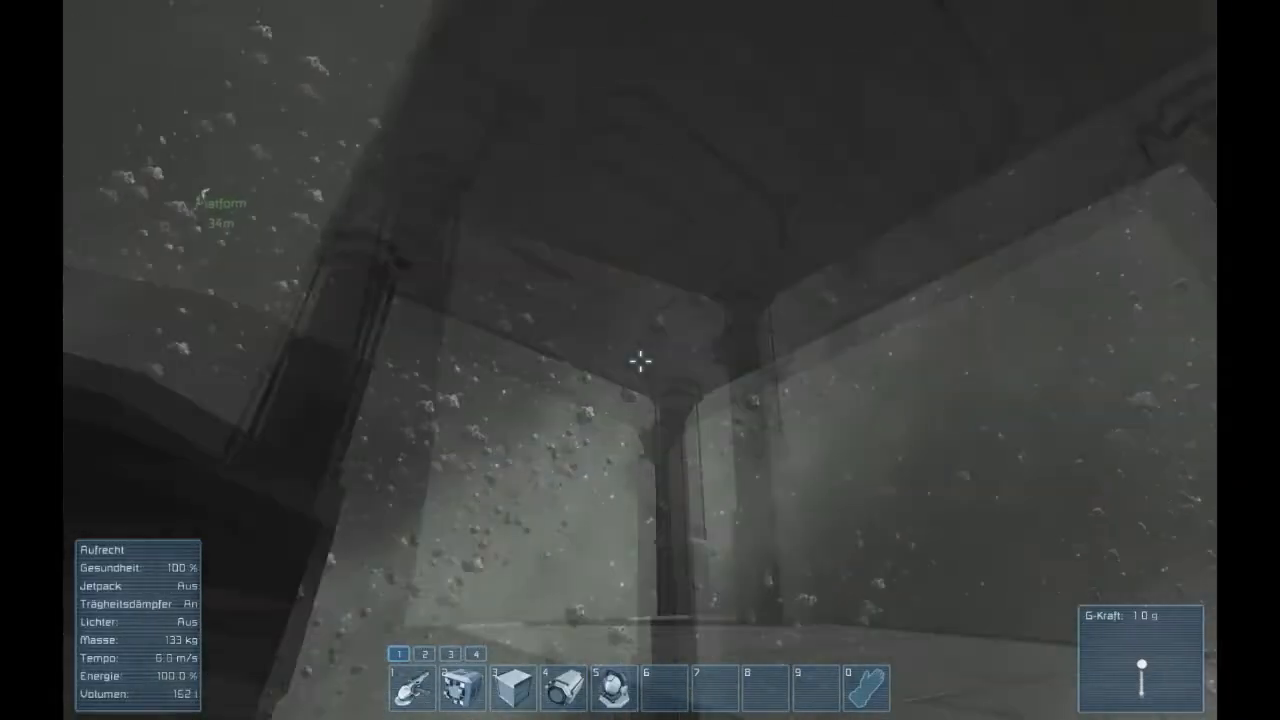
pyautogui.moveTo(640, 360)
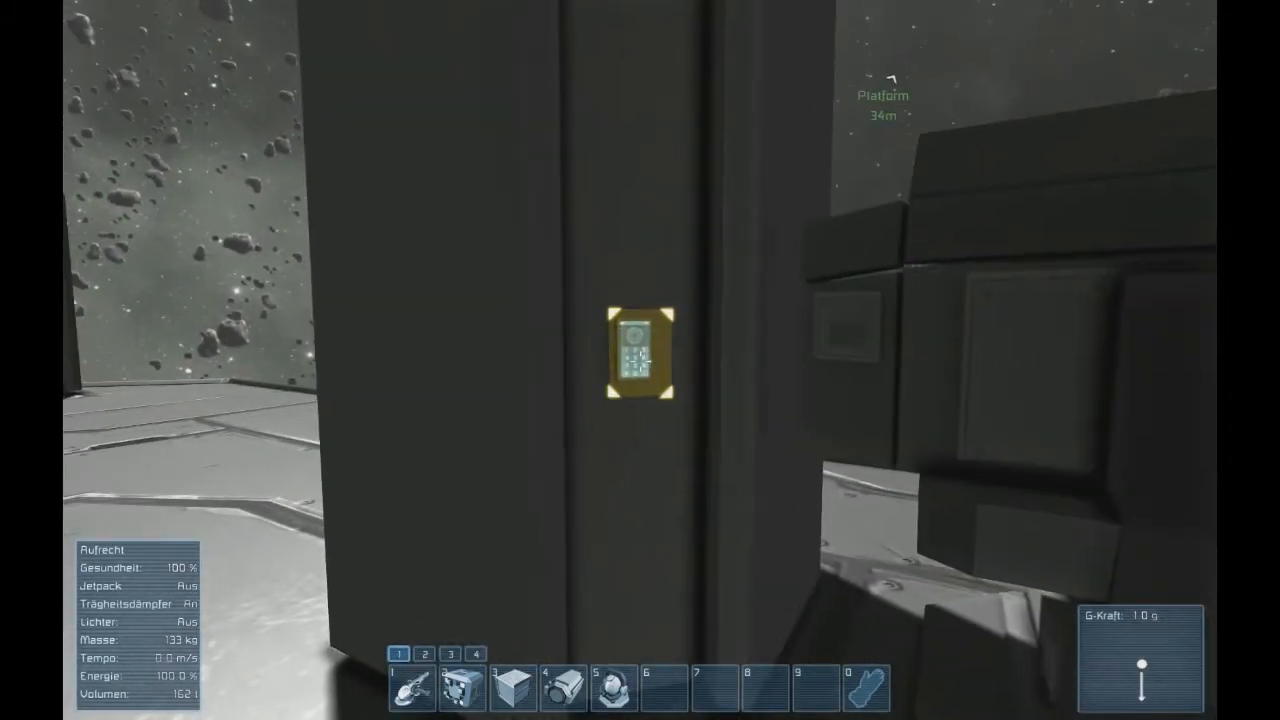
pyautogui.click(640, 356)
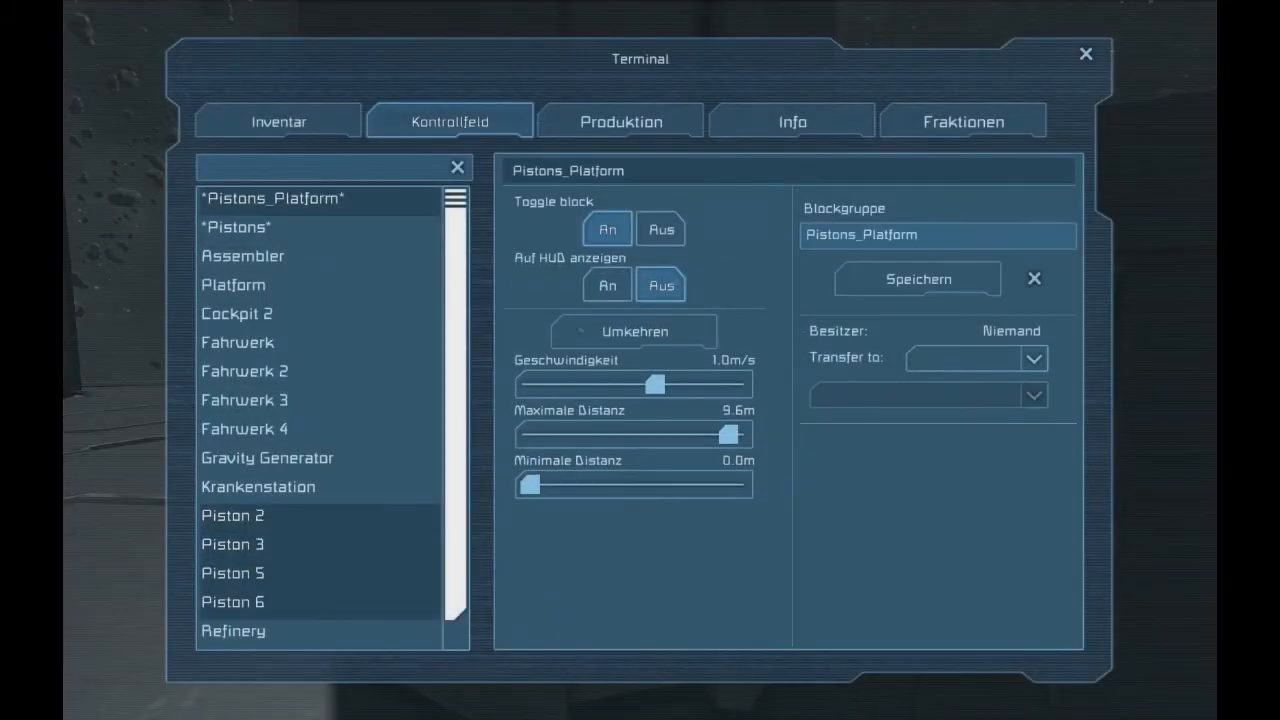
pyautogui.press('Escape')
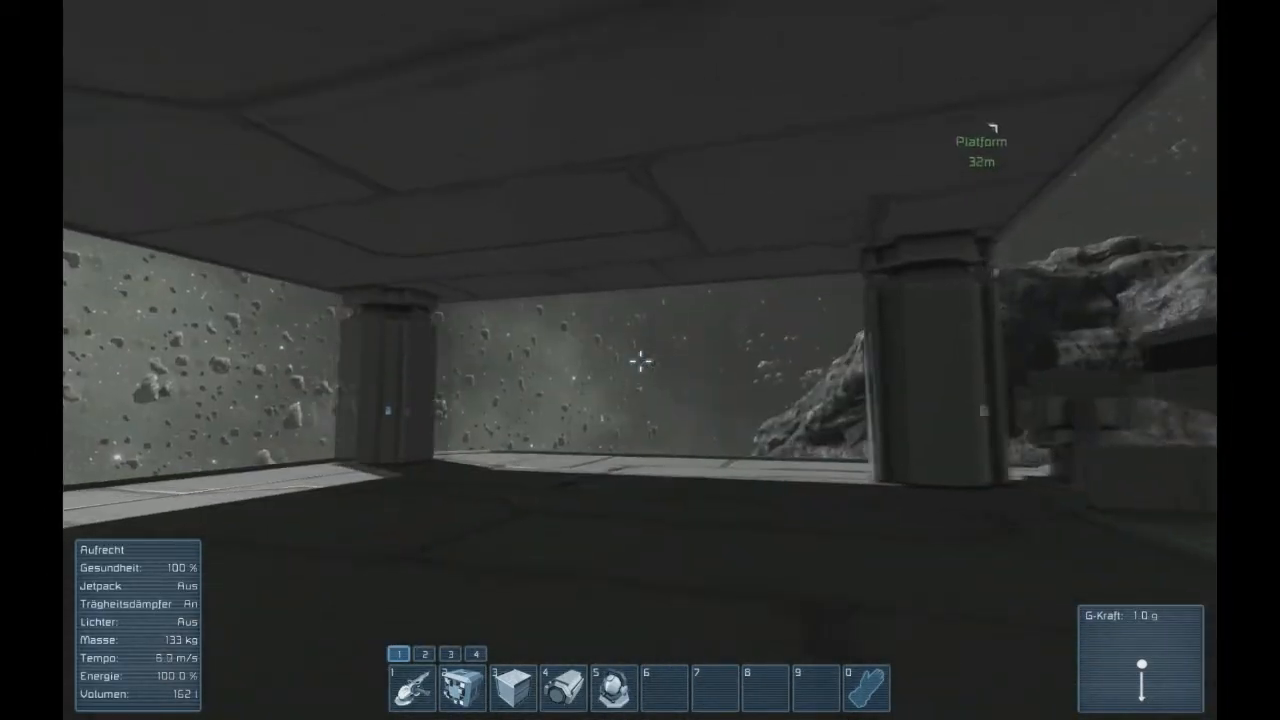
pyautogui.moveTo(640, 364)
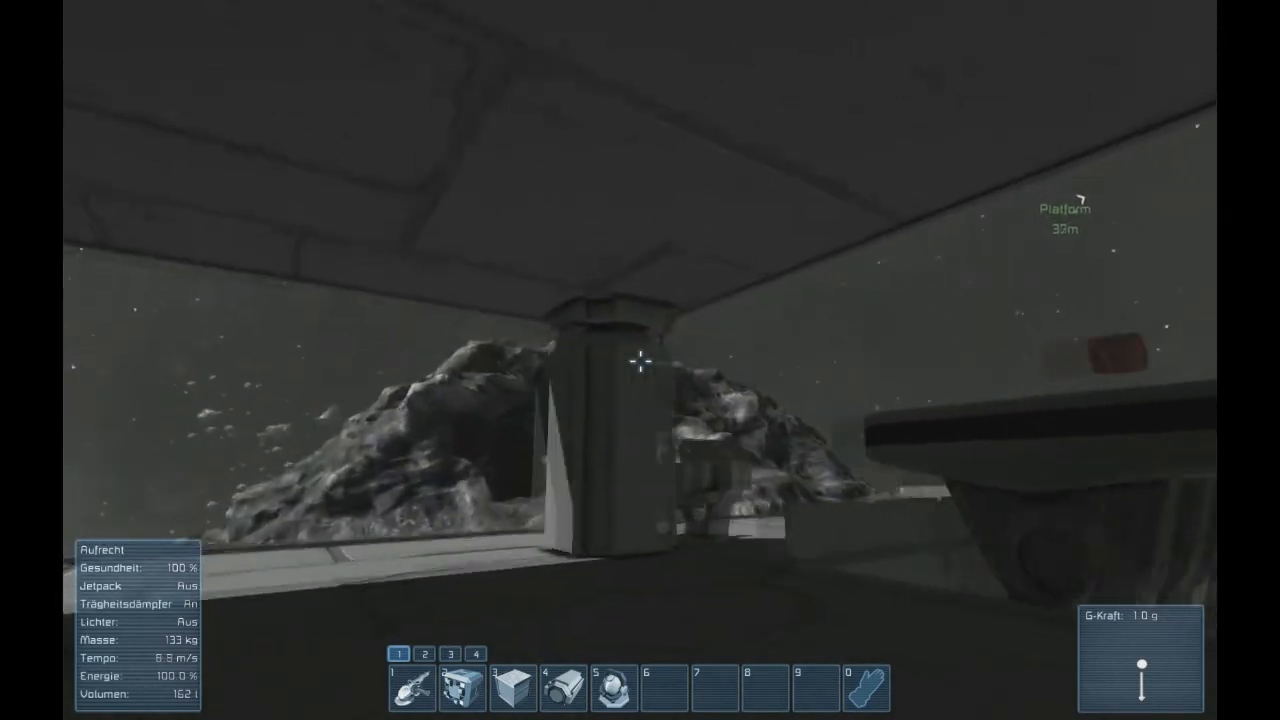